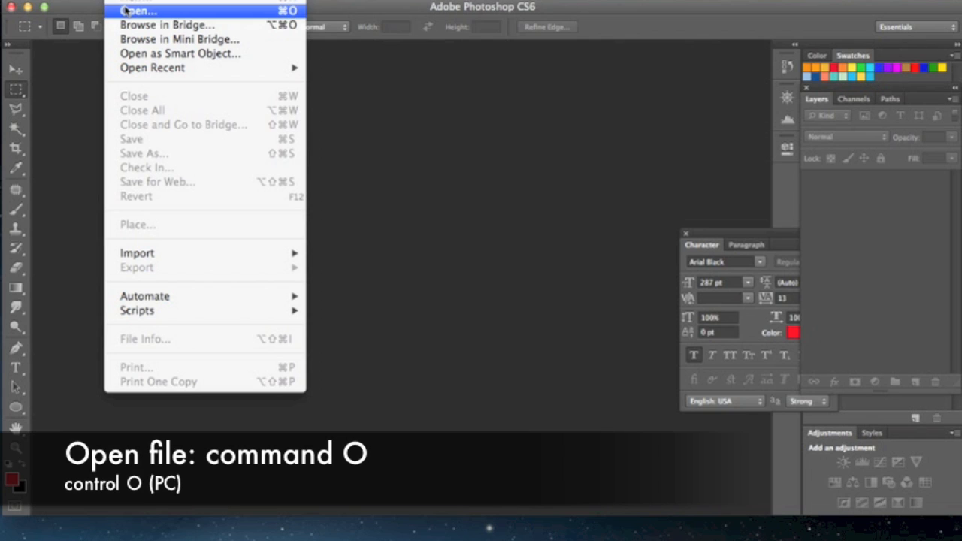
- Open conference.jpg from the Play symbol folder as the base image
{"action": "left_click", "coordinate": [139, 10]}
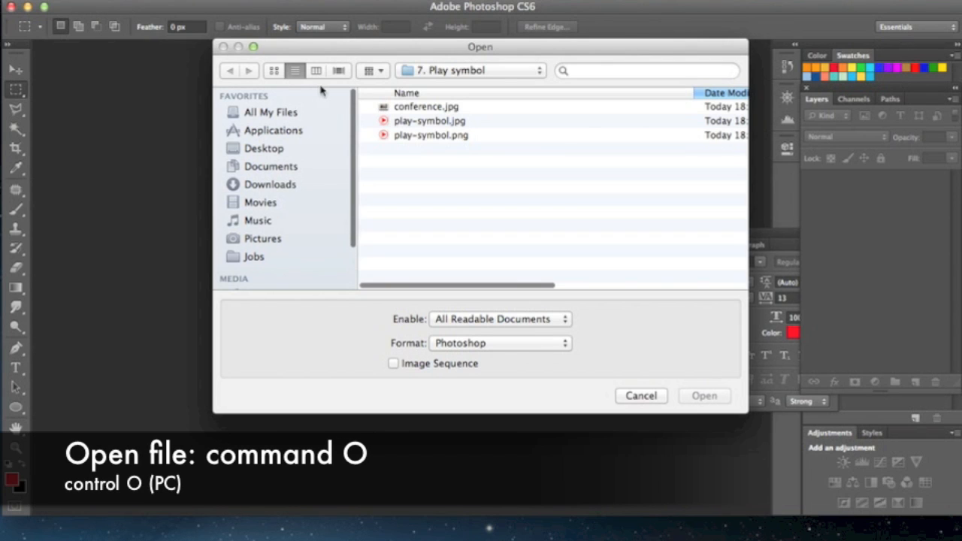
{"action": "left_click", "coordinate": [640, 395]}
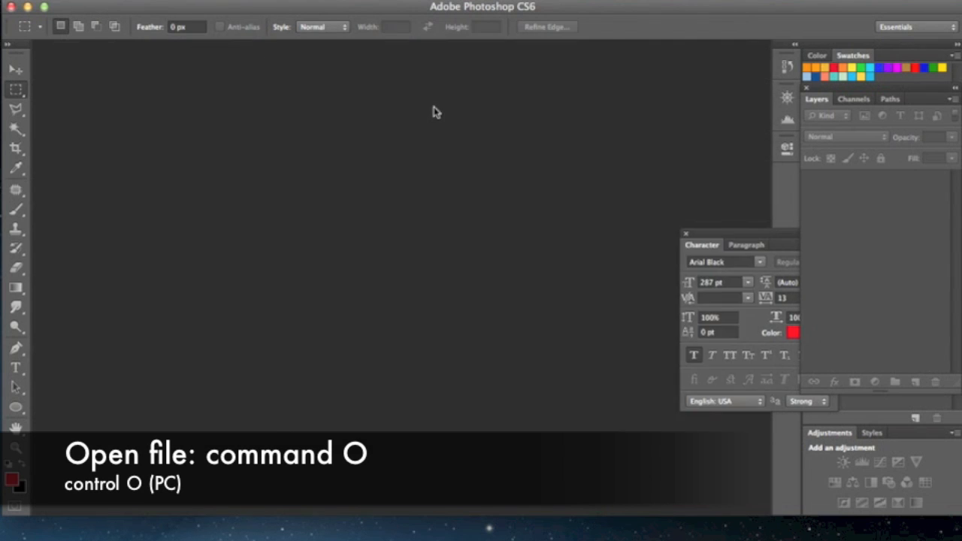
{"action": "key", "text": "cmd+o"}
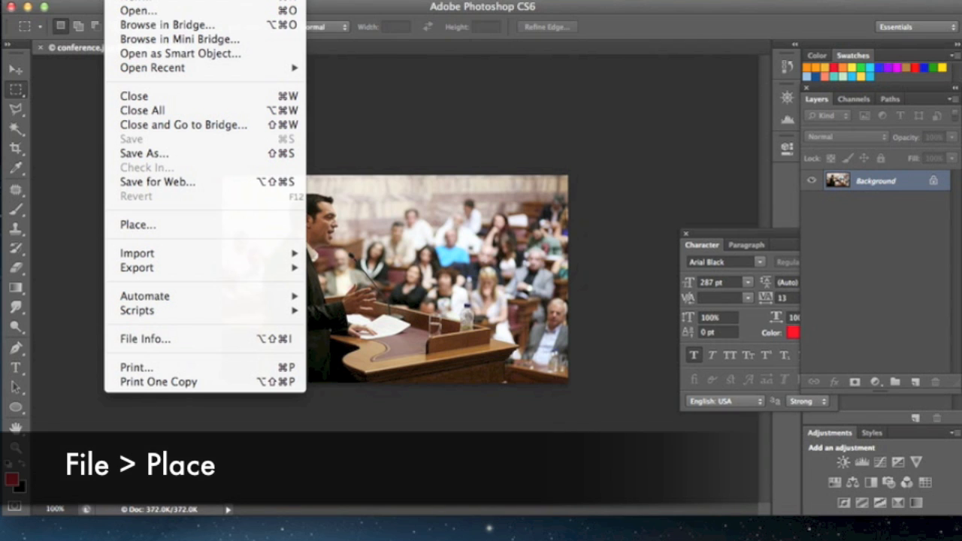
{"action": "mouse_move", "coordinate": [138, 225]}
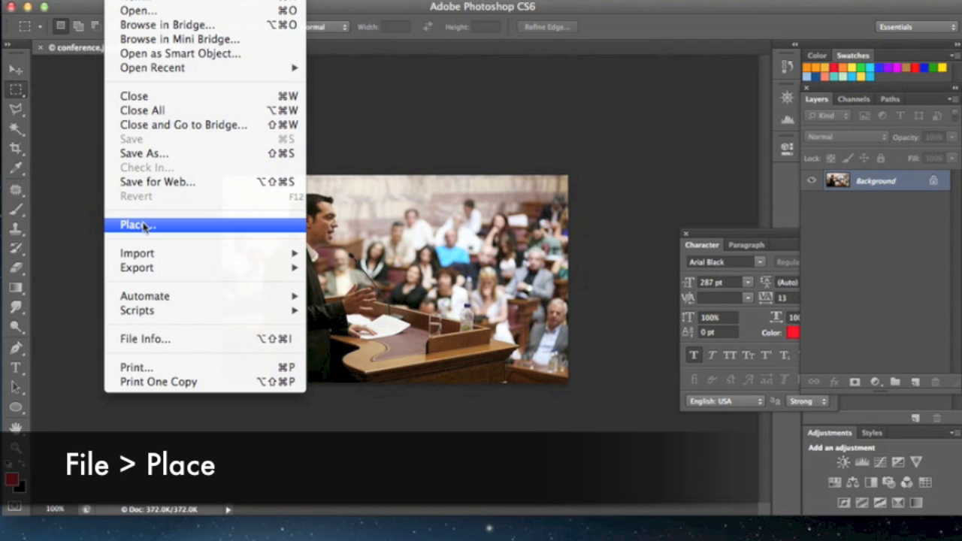
- Place play-symbol.jpg over the conference photo as a new layer
{"action": "left_click", "coordinate": [136, 224]}
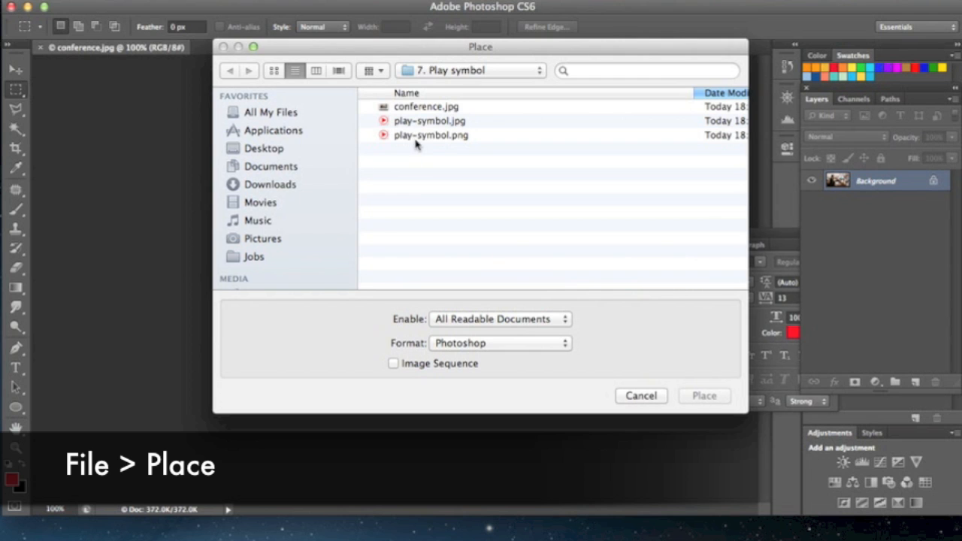
{"action": "left_click", "coordinate": [429, 120]}
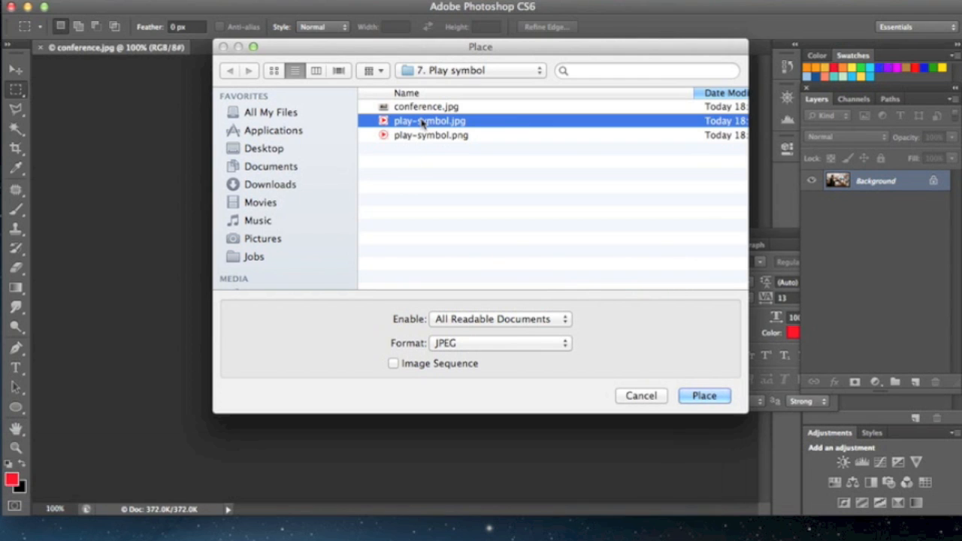
{"action": "left_click", "coordinate": [704, 395]}
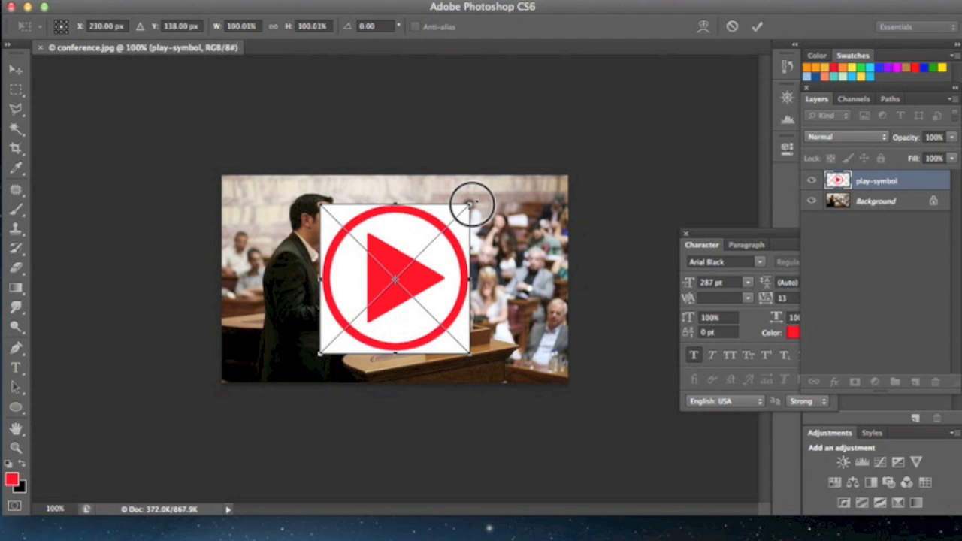
- Scale the play symbol proportionally from its centre until it covers the photo's middle
{"action": "left_click_drag", "start_coordinate": [470, 203], "coordinate": [496, 205]}
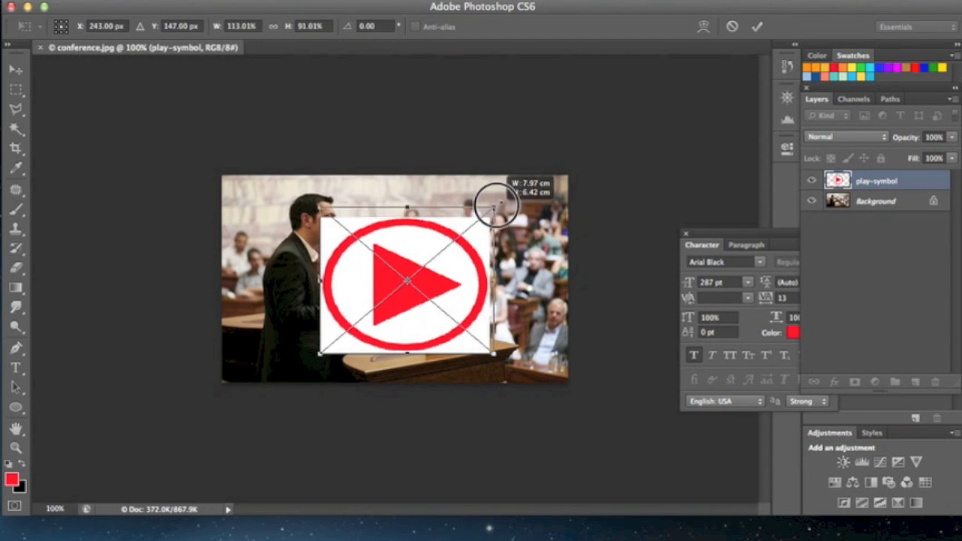
{"action": "left_click_drag", "start_coordinate": [492, 205], "coordinate": [443, 226]}
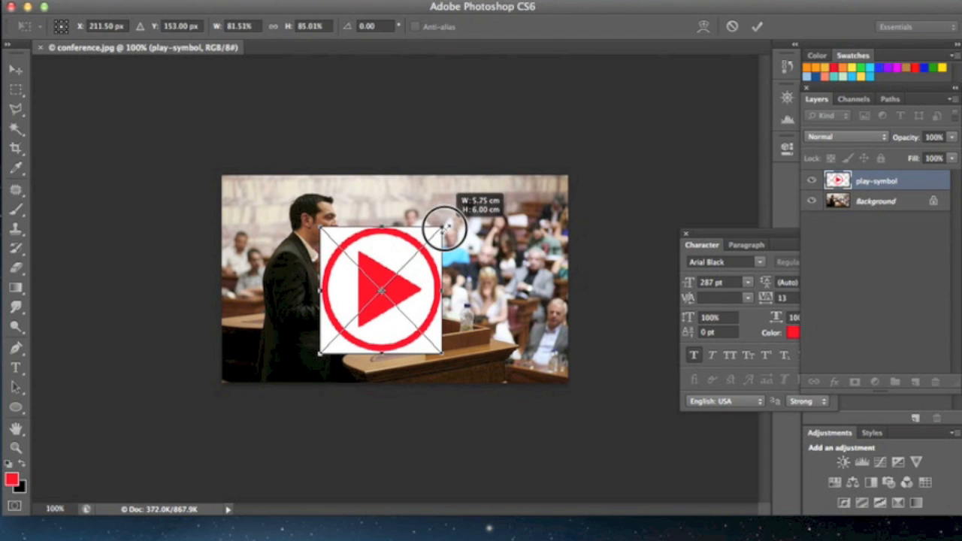
{"action": "left_click_drag", "start_coordinate": [440, 227], "coordinate": [455, 208]}
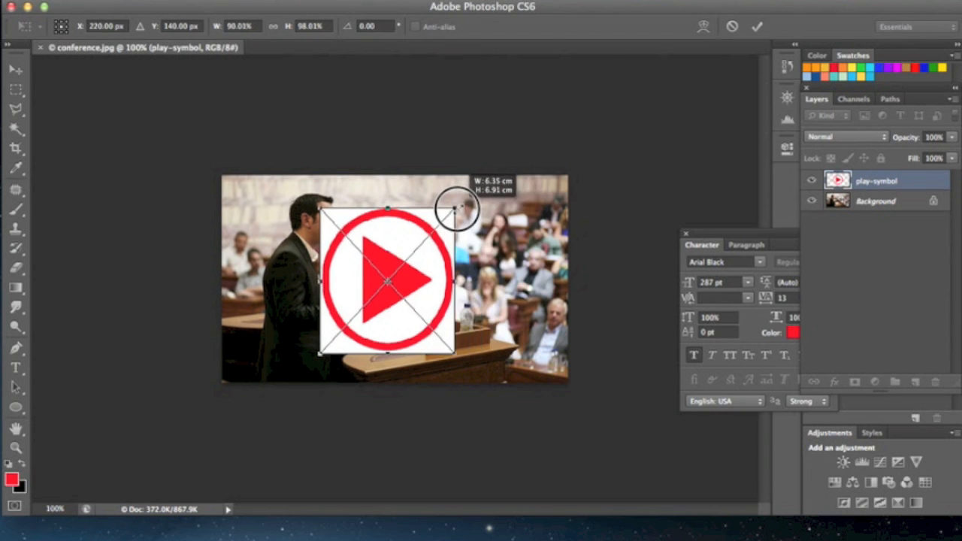
{"action": "left_click_drag", "start_coordinate": [456, 208], "coordinate": [470, 224]}
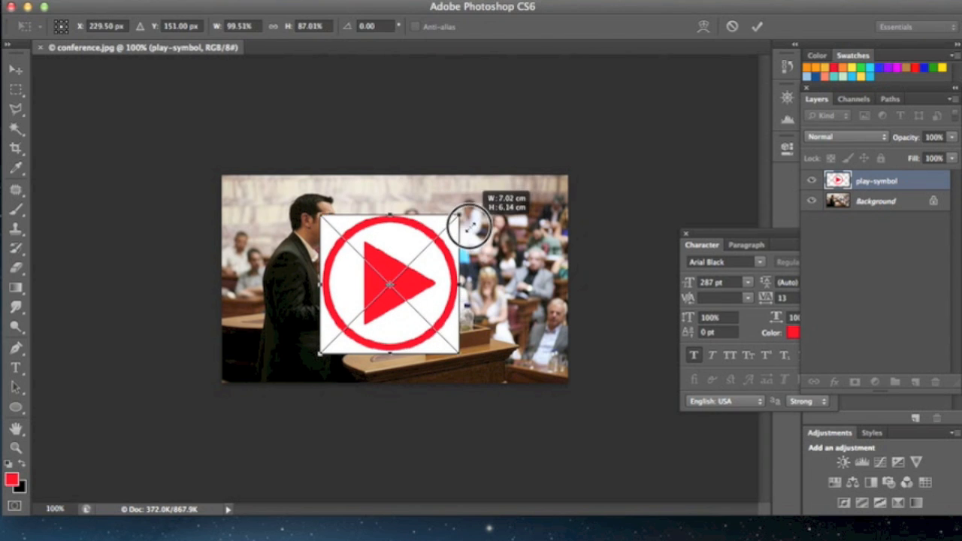
{"action": "left_click_drag", "start_coordinate": [470, 221], "coordinate": [496, 186]}
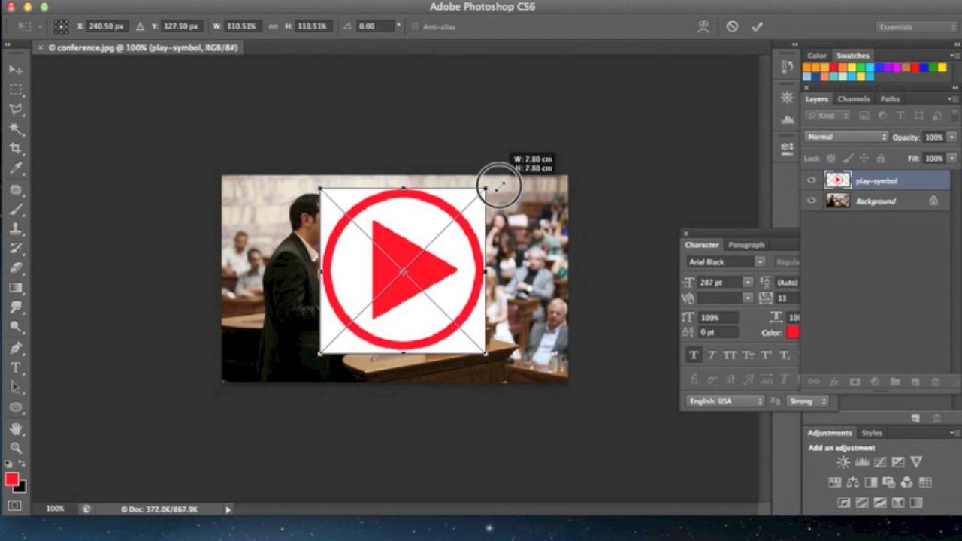
{"action": "left_click_drag", "start_coordinate": [496, 184], "coordinate": [462, 226]}
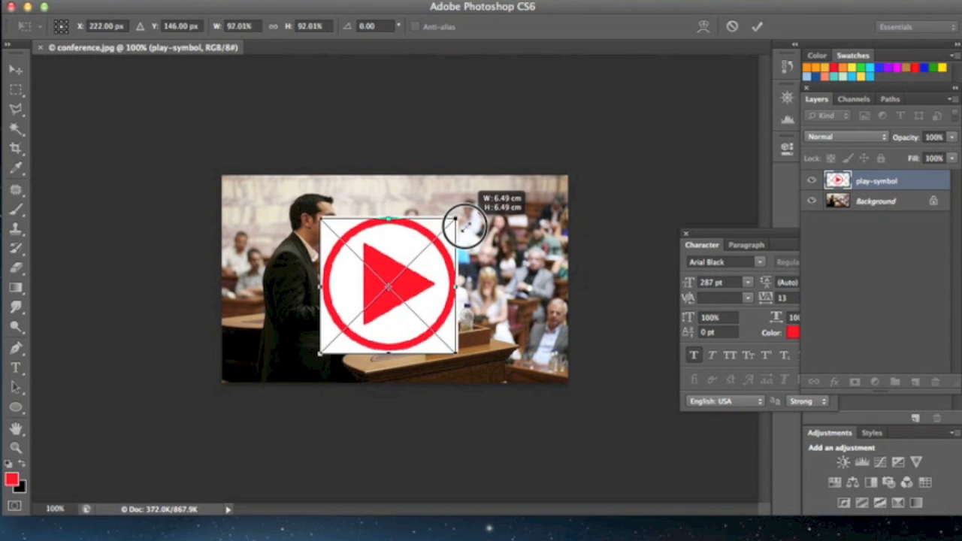
{"action": "left_click_drag", "start_coordinate": [456, 223], "coordinate": [464, 230]}
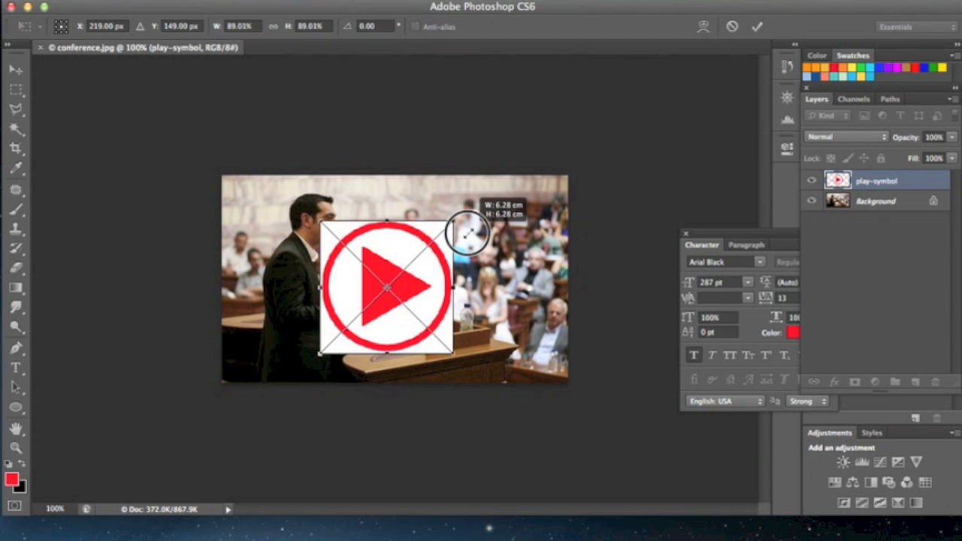
{"action": "left_click_drag", "start_coordinate": [470, 229], "coordinate": [500, 218]}
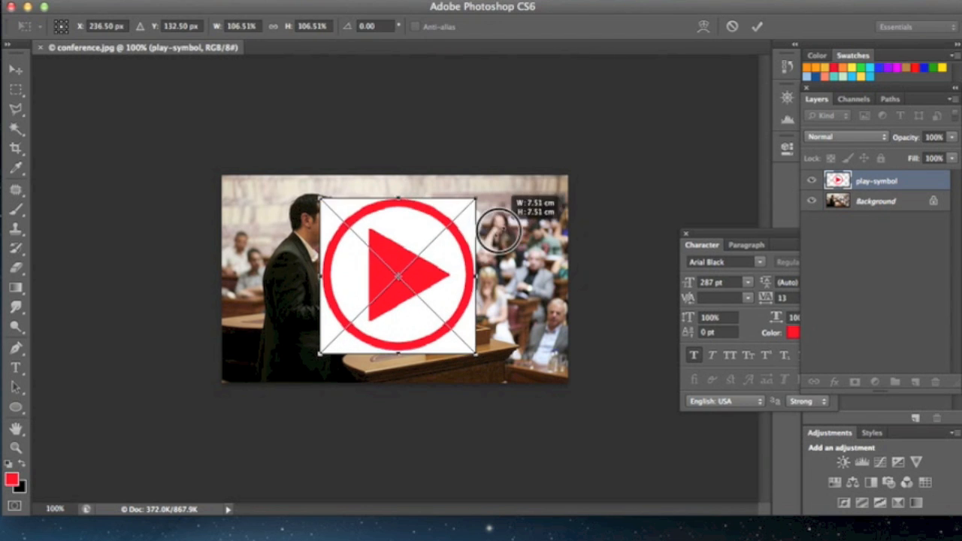
{"action": "left_click_drag", "start_coordinate": [500, 218], "coordinate": [485, 242]}
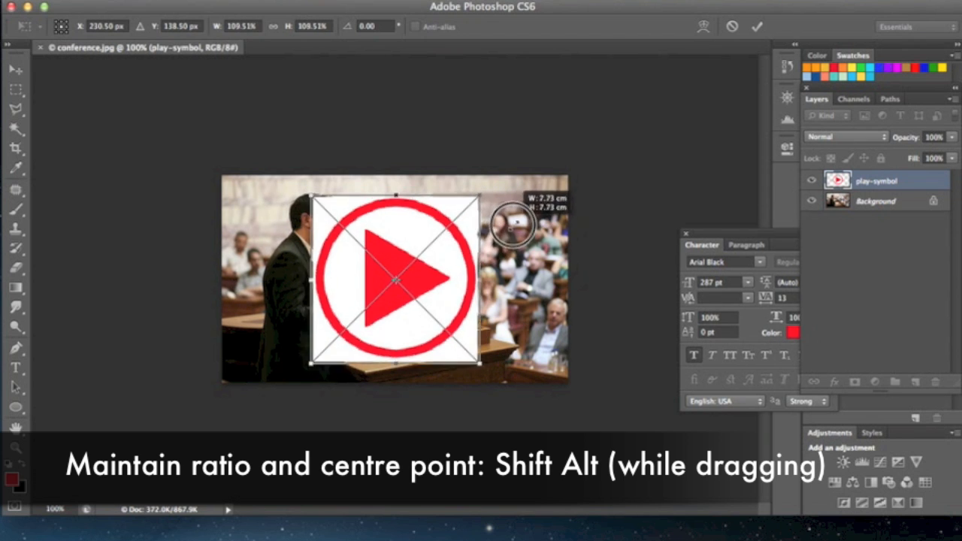
{"action": "left_click_drag", "start_coordinate": [515, 221], "coordinate": [526, 210]}
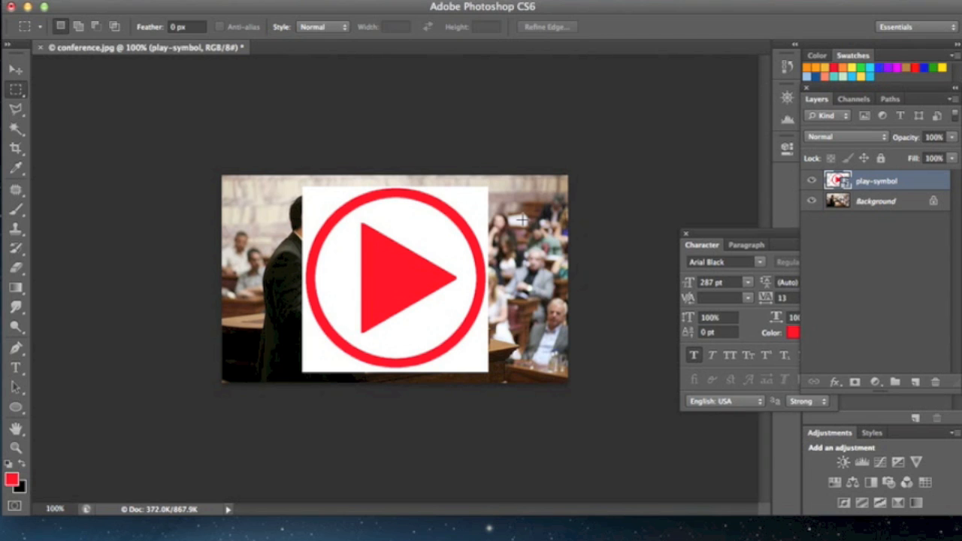
{"action": "mouse_move", "coordinate": [633, 233]}
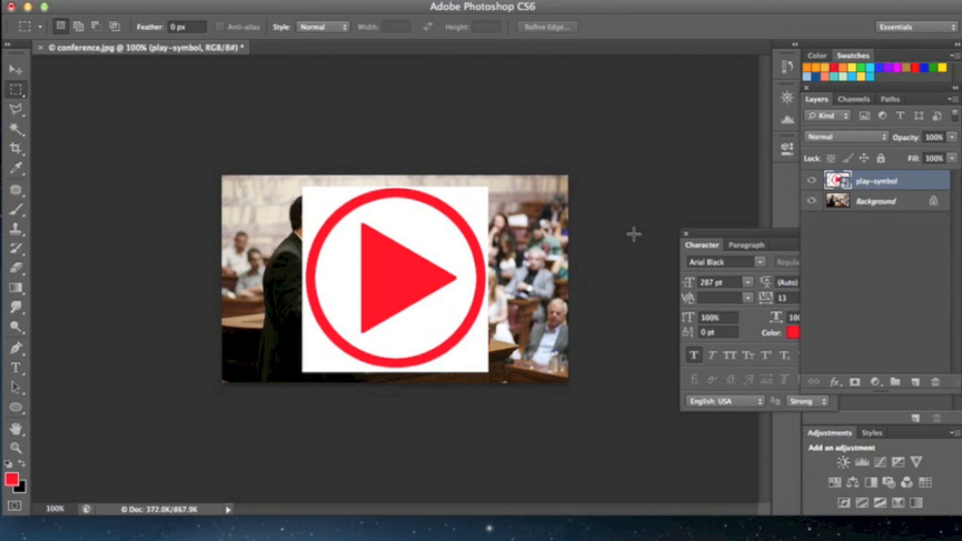
{"action": "mouse_move", "coordinate": [863, 191]}
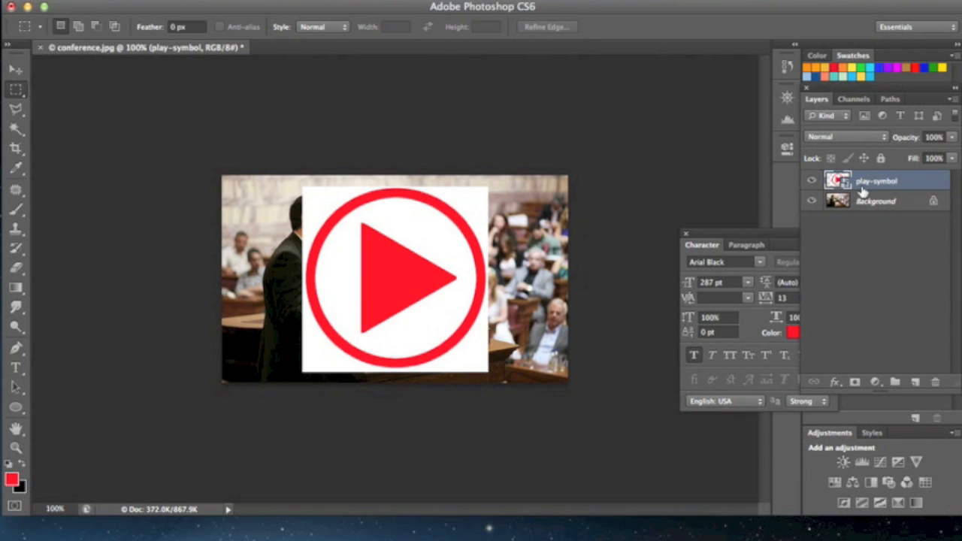
{"action": "mouse_move", "coordinate": [878, 187]}
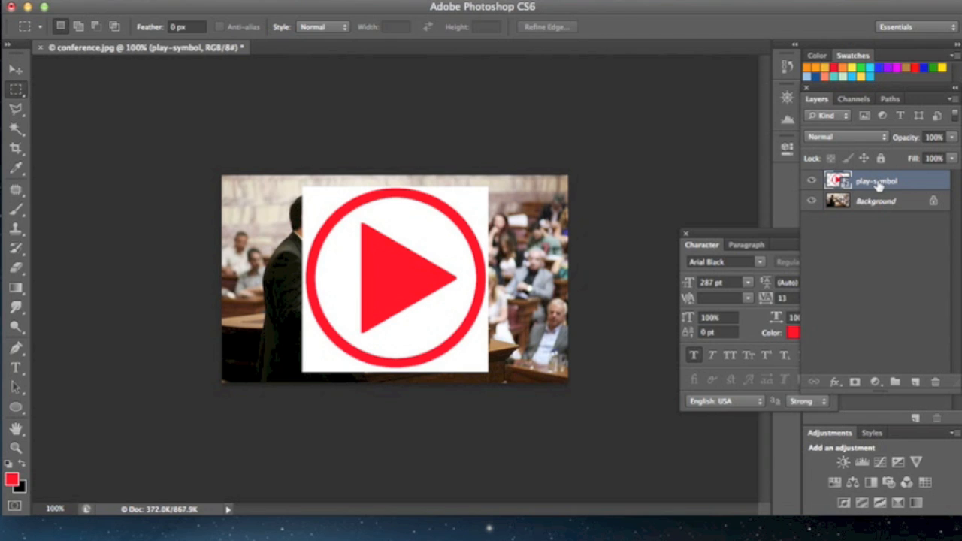
{"action": "mouse_move", "coordinate": [920, 186]}
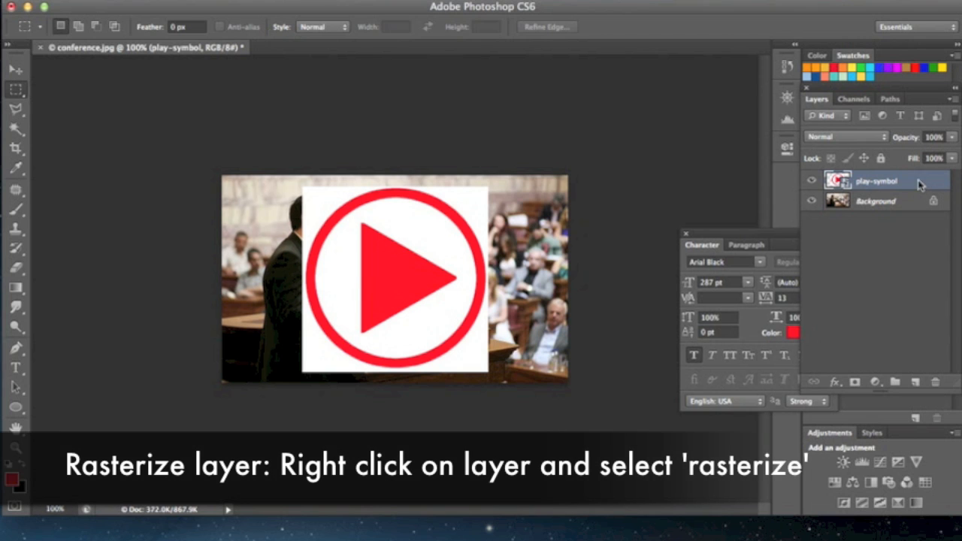
- Rasterize the play-symbol layer from its Layers panel context menu
{"action": "right_click", "coordinate": [876, 181]}
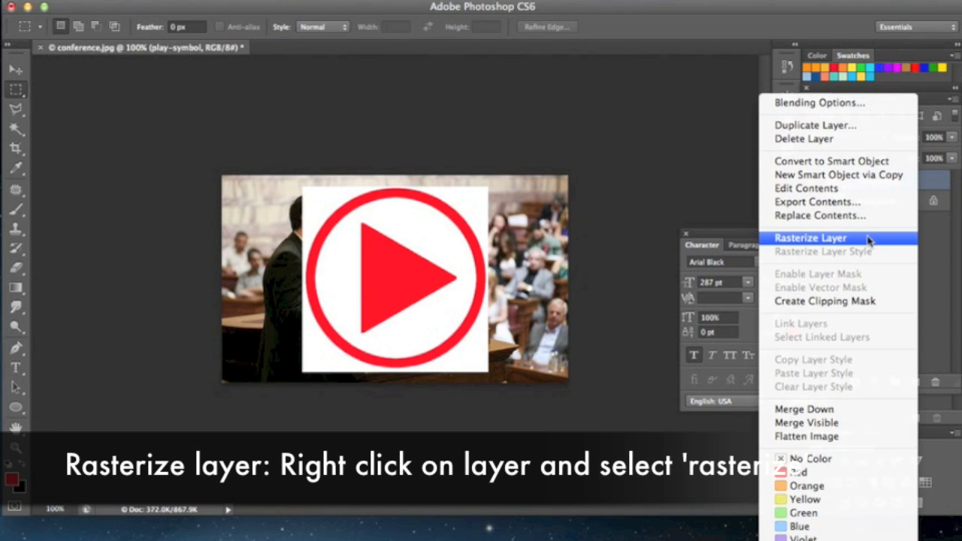
{"action": "left_click", "coordinate": [810, 237]}
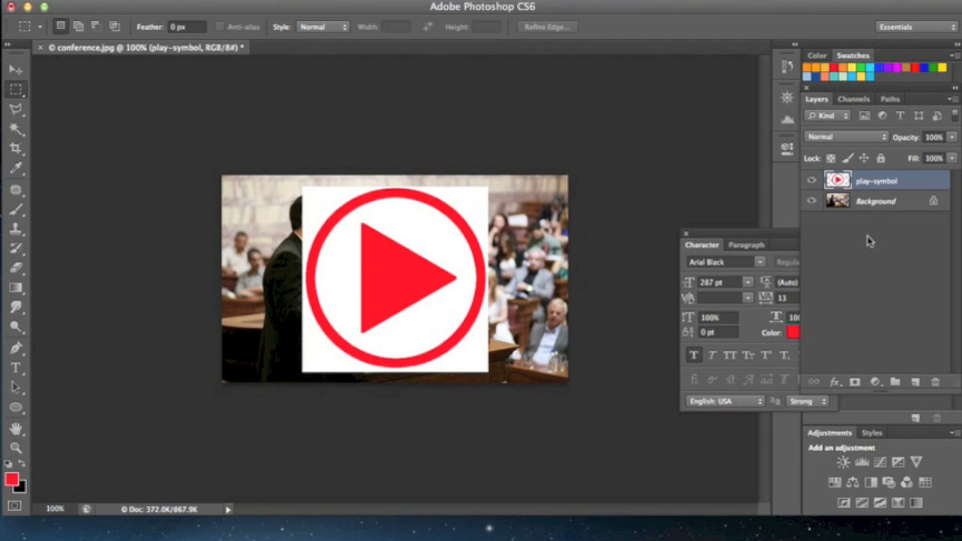
{"action": "mouse_move", "coordinate": [642, 293]}
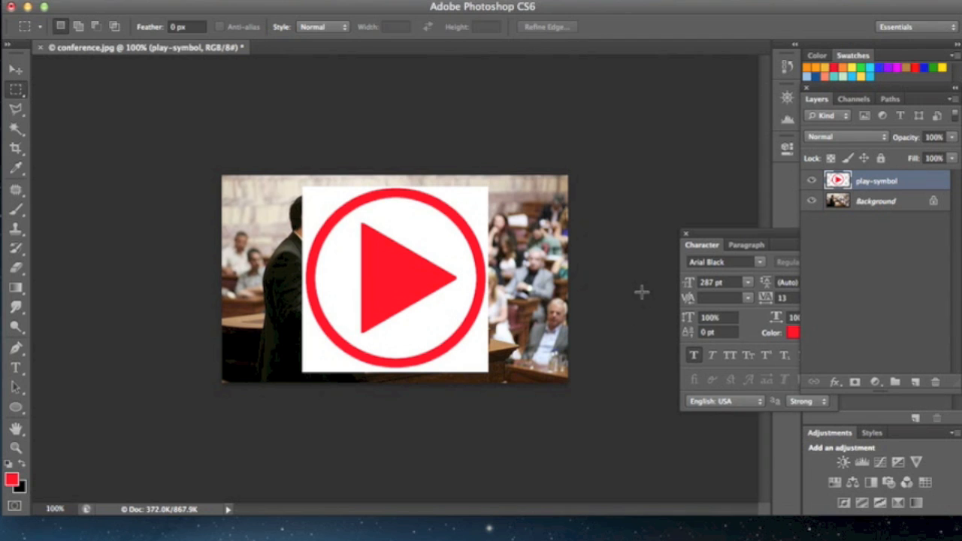
{"action": "mouse_move", "coordinate": [571, 252]}
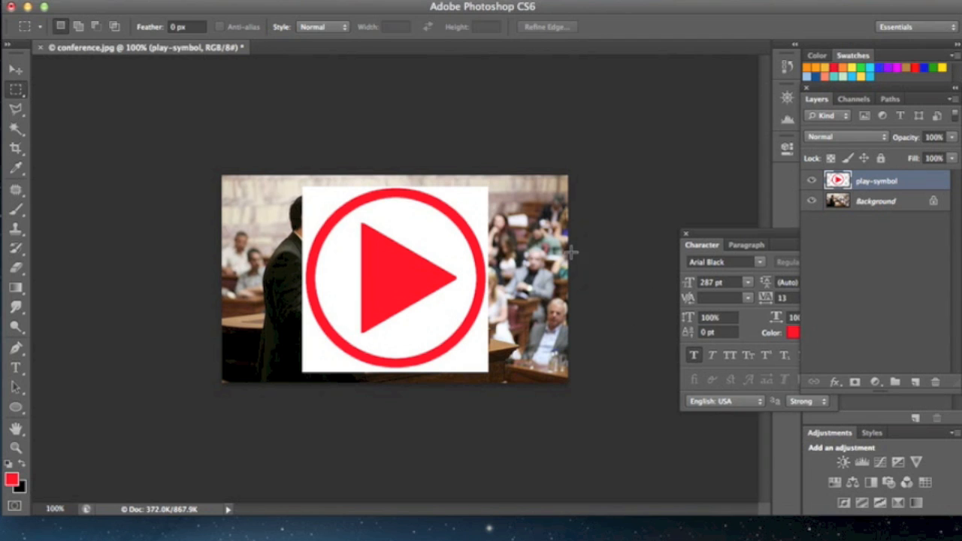
{"action": "mouse_move", "coordinate": [472, 208]}
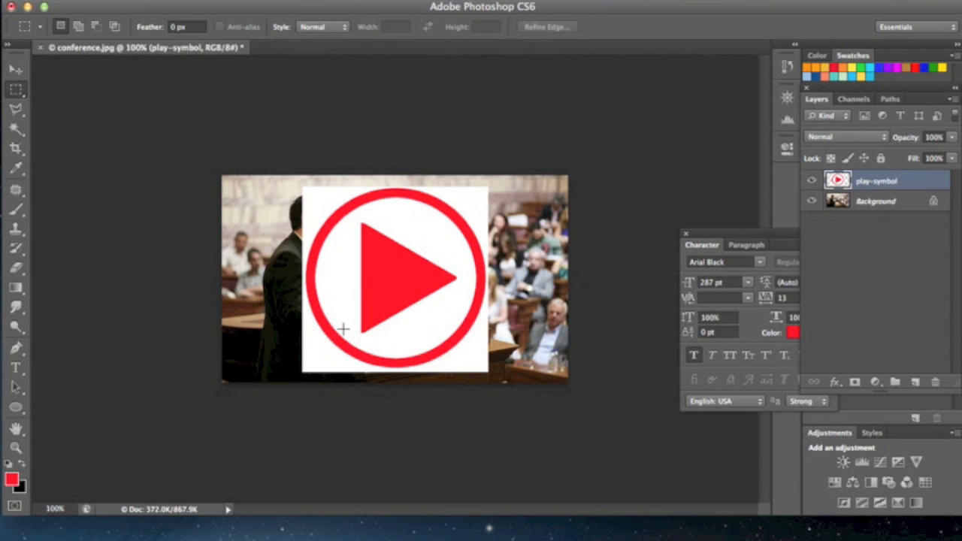
- Select the white area around the red symbol with the Magic Wand, then deselect
{"action": "key", "text": "w"}
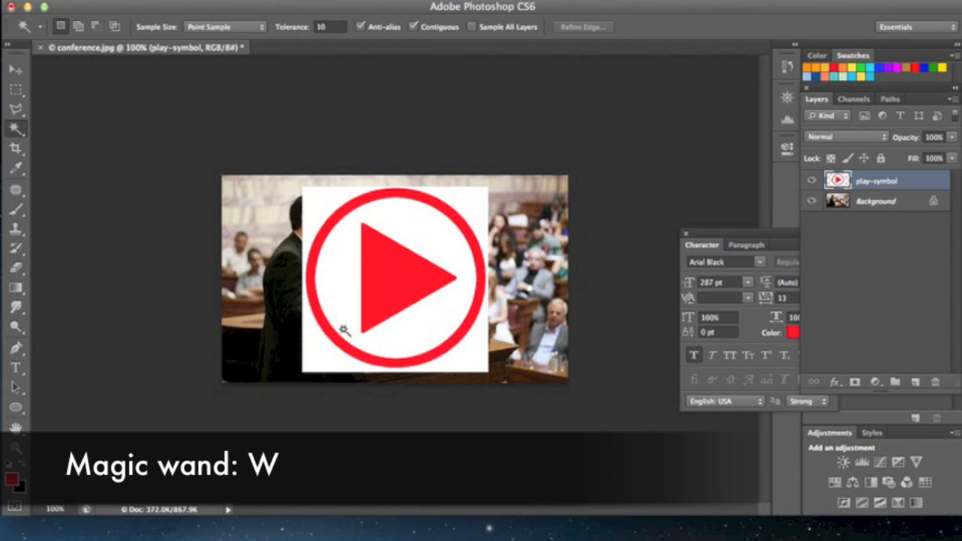
{"action": "mouse_move", "coordinate": [318, 205]}
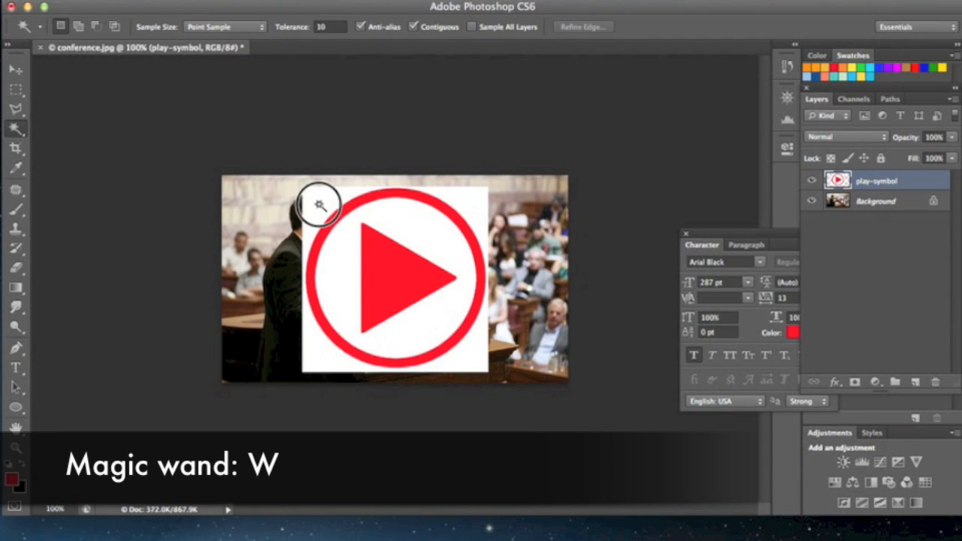
{"action": "left_click", "coordinate": [320, 205]}
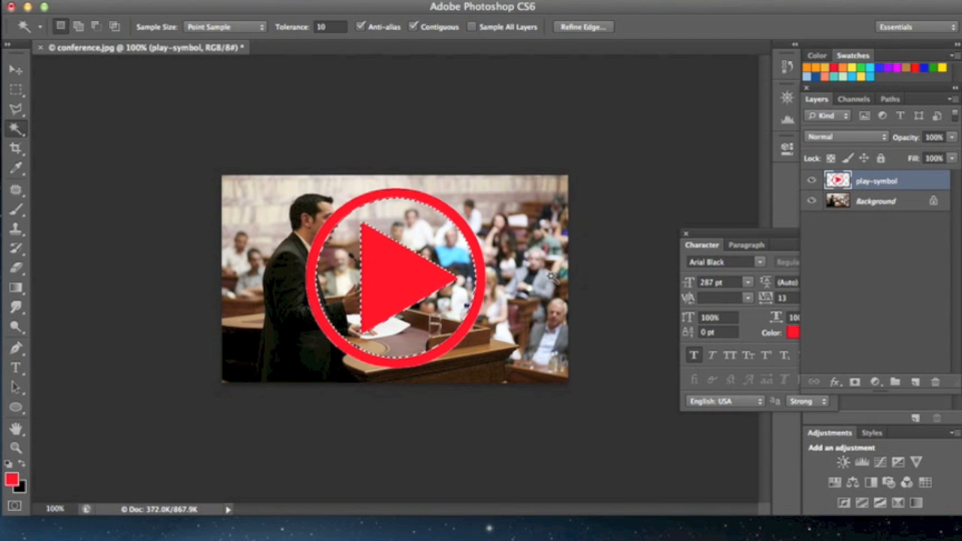
{"action": "key", "text": "m"}
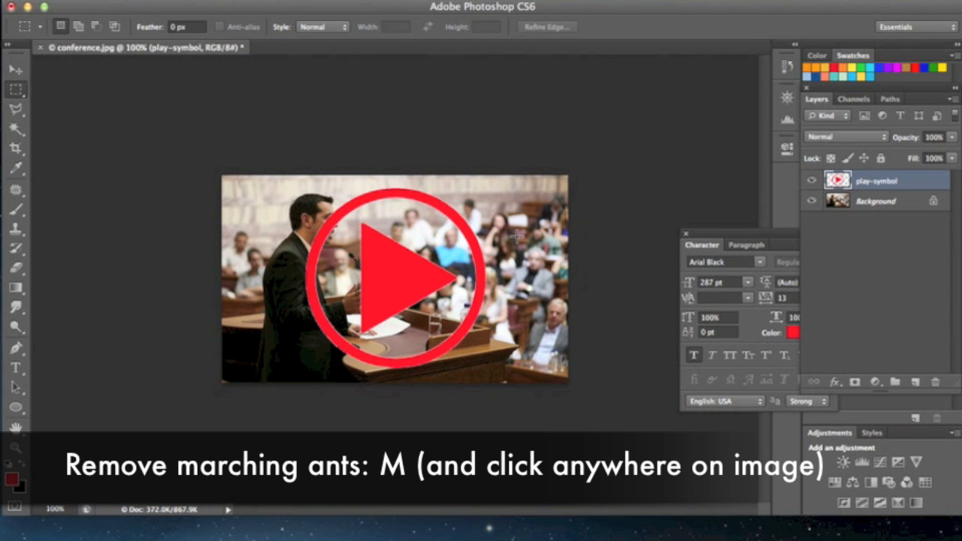
{"action": "key", "text": "m"}
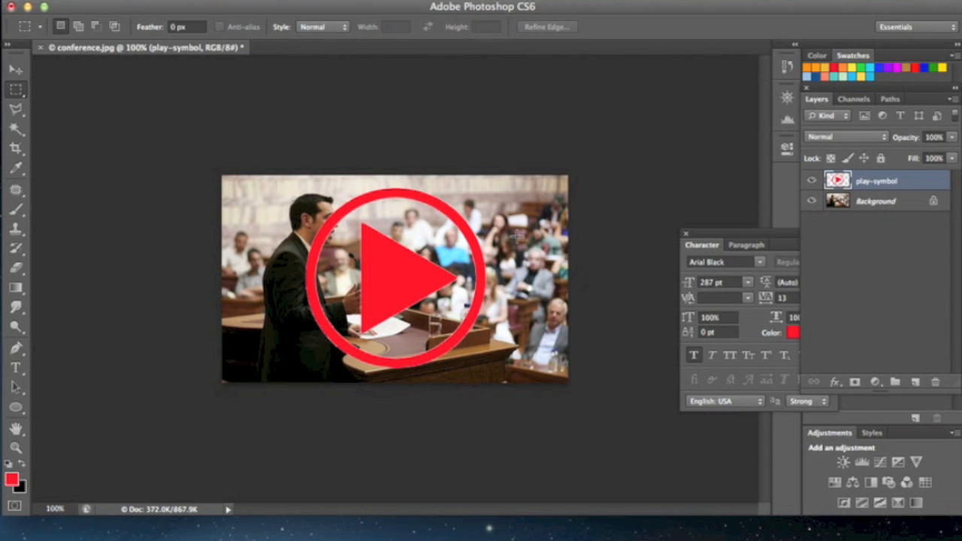
{"action": "mouse_move", "coordinate": [674, 208]}
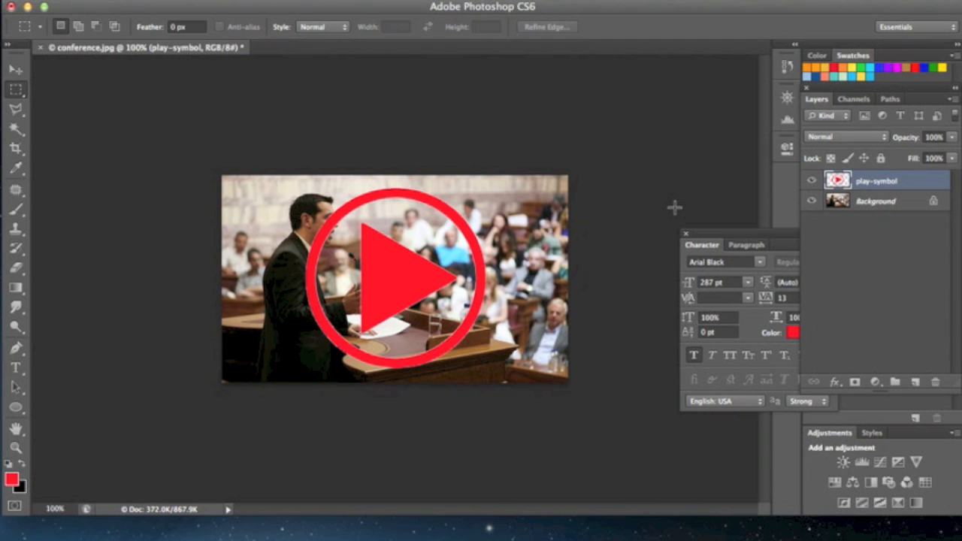
- Shift the symbol's hue in Hue/Saturation until it turns bright green
{"action": "key", "text": "cmd+u"}
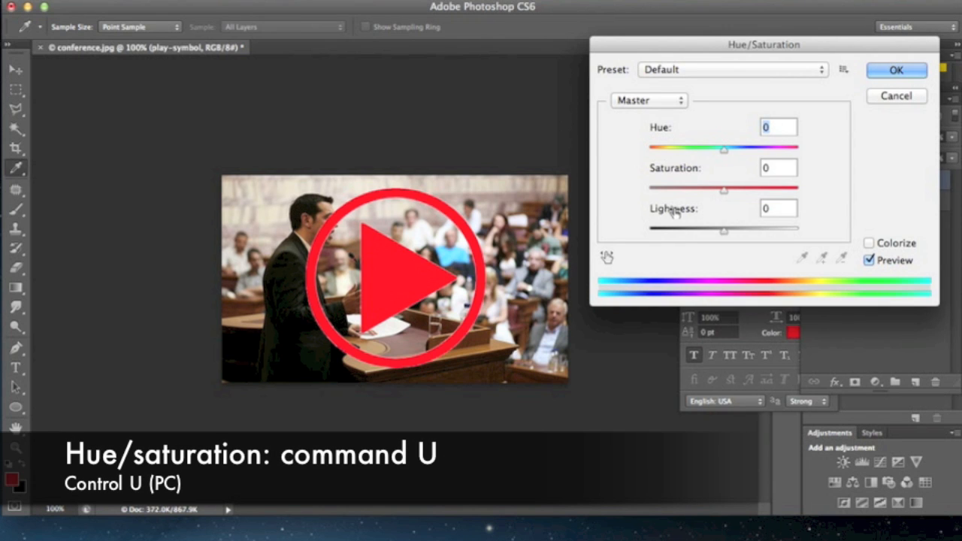
{"action": "mouse_move", "coordinate": [726, 154]}
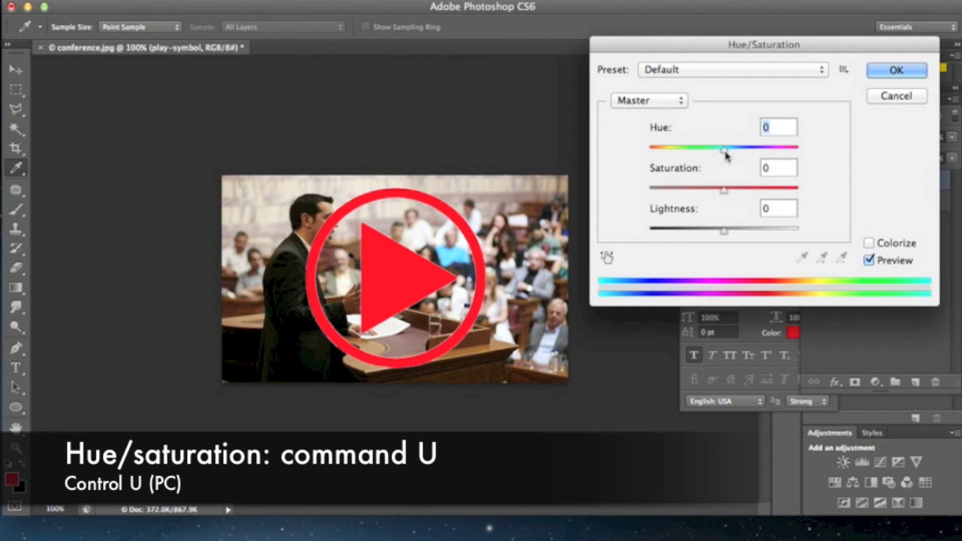
{"action": "left_click_drag", "start_coordinate": [724, 148], "coordinate": [707, 148]}
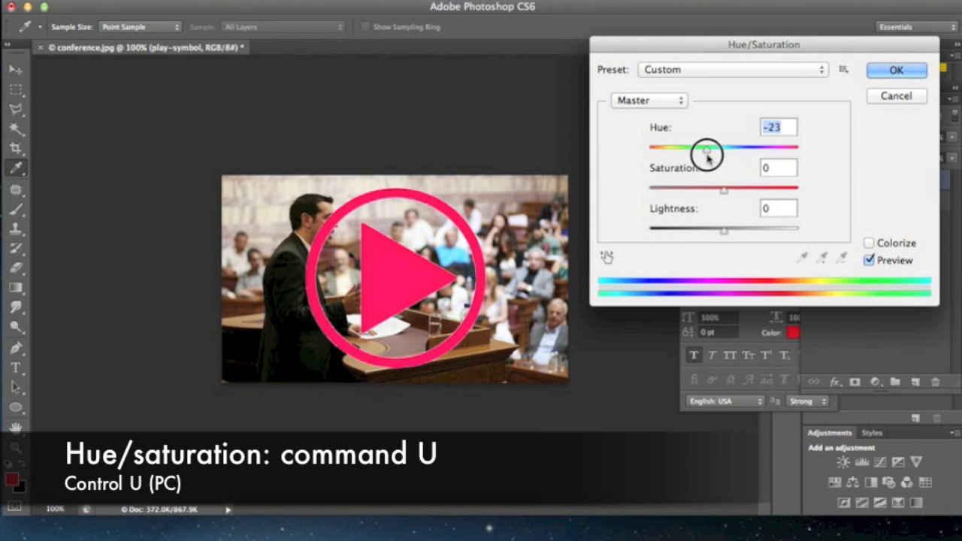
{"action": "left_click_drag", "start_coordinate": [706, 148], "coordinate": [650, 148]}
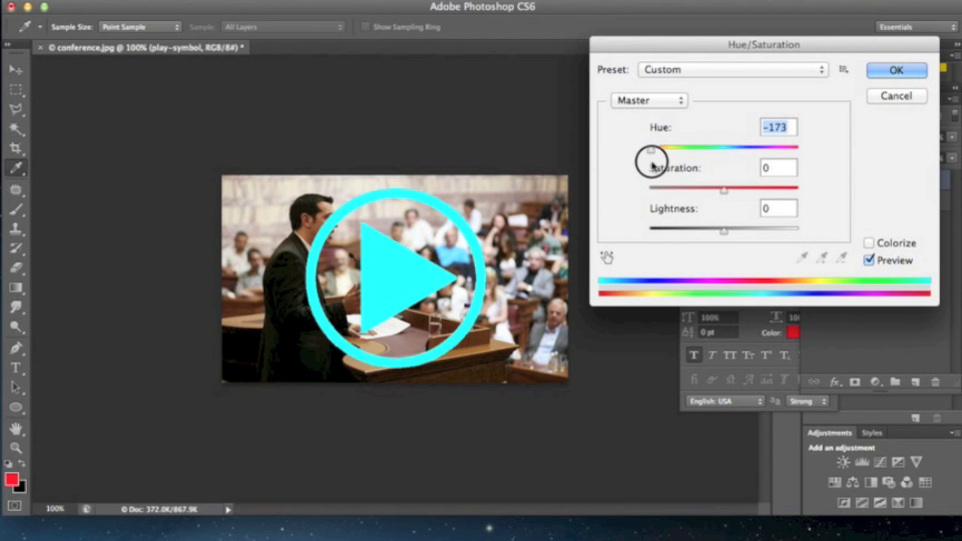
{"action": "left_click_drag", "start_coordinate": [650, 148], "coordinate": [781, 148]}
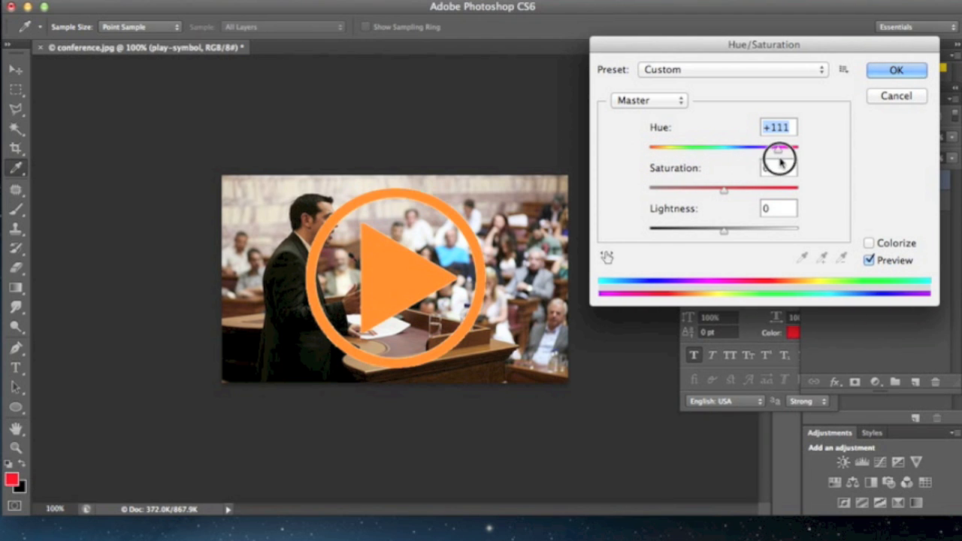
{"action": "left_click_drag", "start_coordinate": [778, 149], "coordinate": [780, 149]}
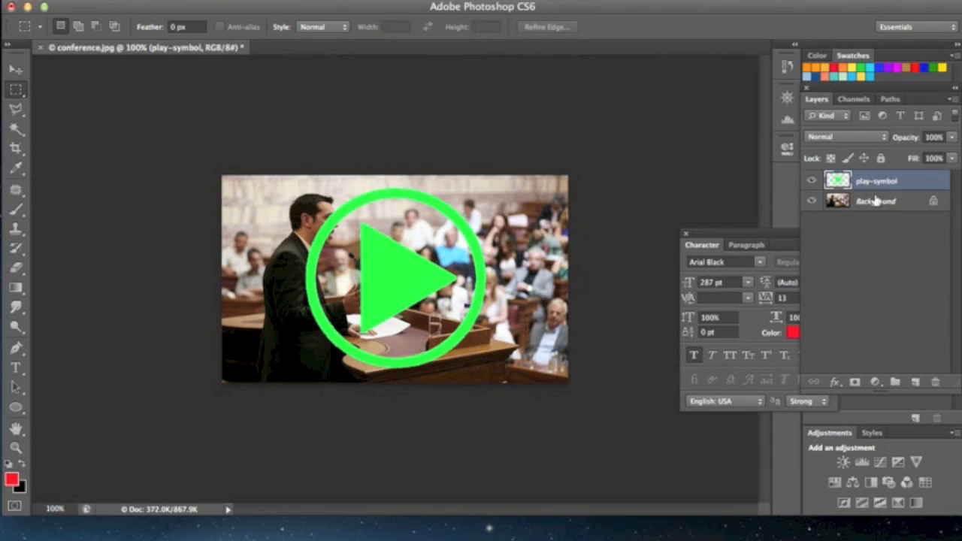
{"action": "mouse_move", "coordinate": [876, 201]}
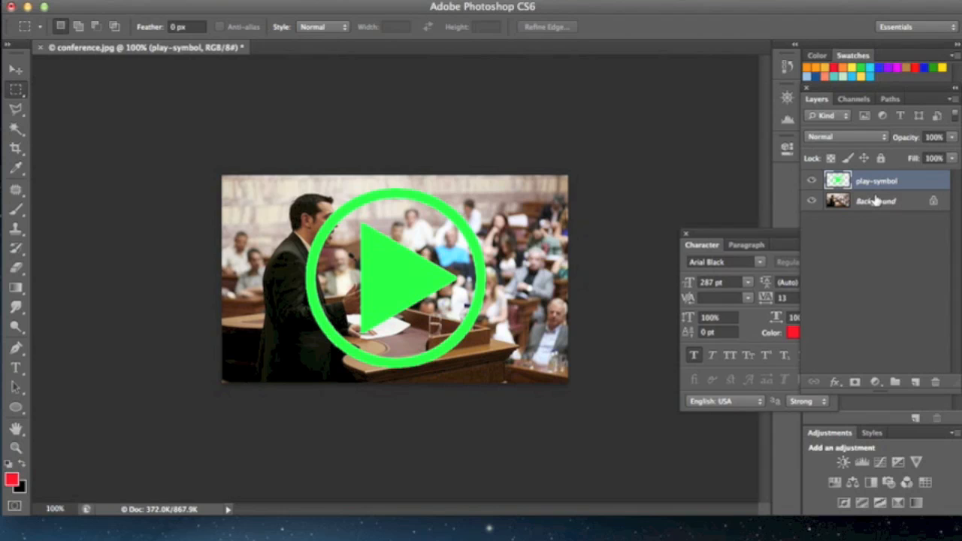
{"action": "mouse_move", "coordinate": [876, 208]}
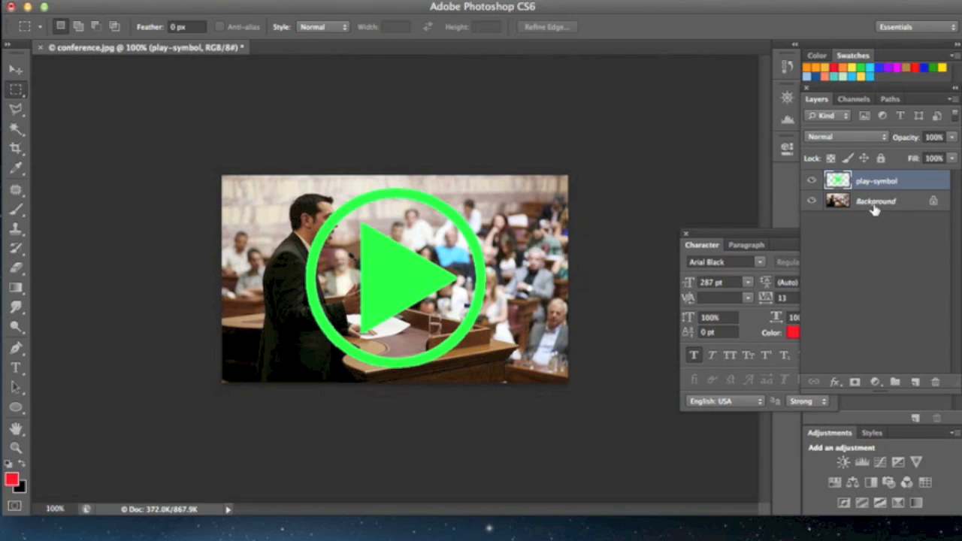
- Lower the Background layer's saturation to about -58 in Hue/Saturation
{"action": "left_click", "coordinate": [876, 200]}
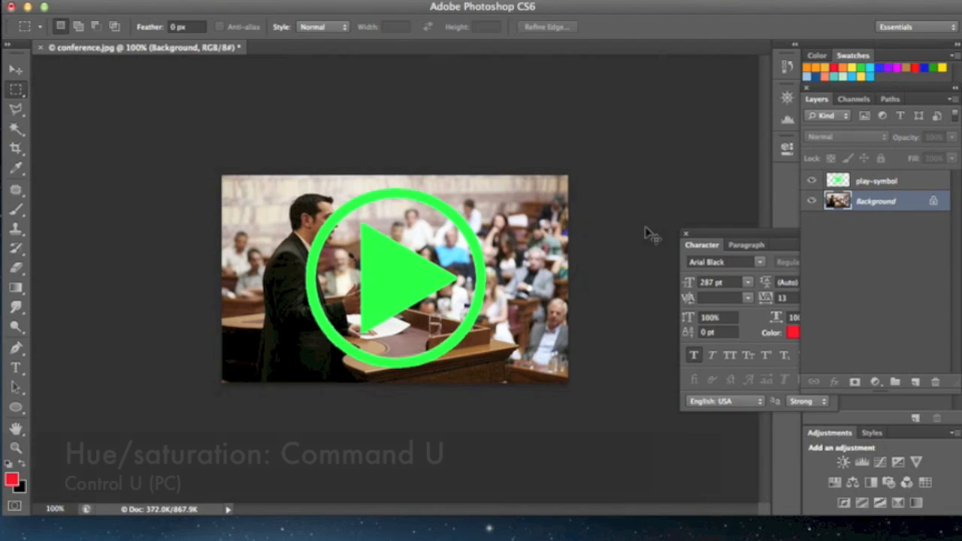
{"action": "key", "text": "cmd+u"}
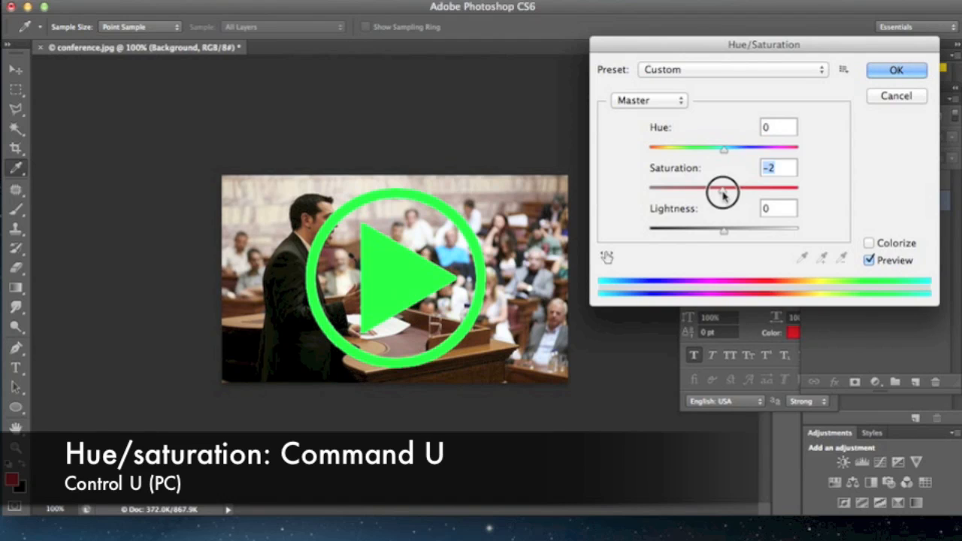
{"action": "left_click_drag", "start_coordinate": [721, 190], "coordinate": [701, 190]}
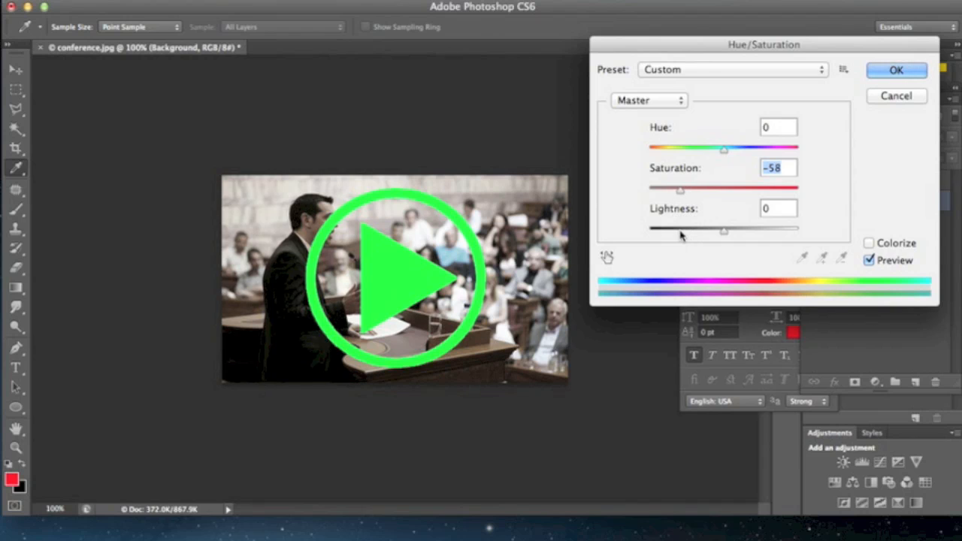
{"action": "mouse_move", "coordinate": [795, 138]}
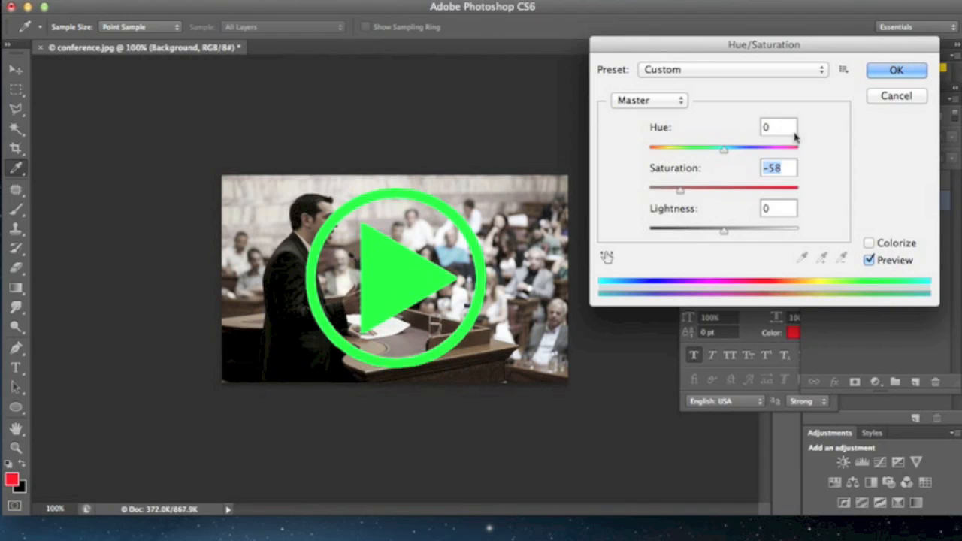
{"action": "left_click", "coordinate": [896, 70]}
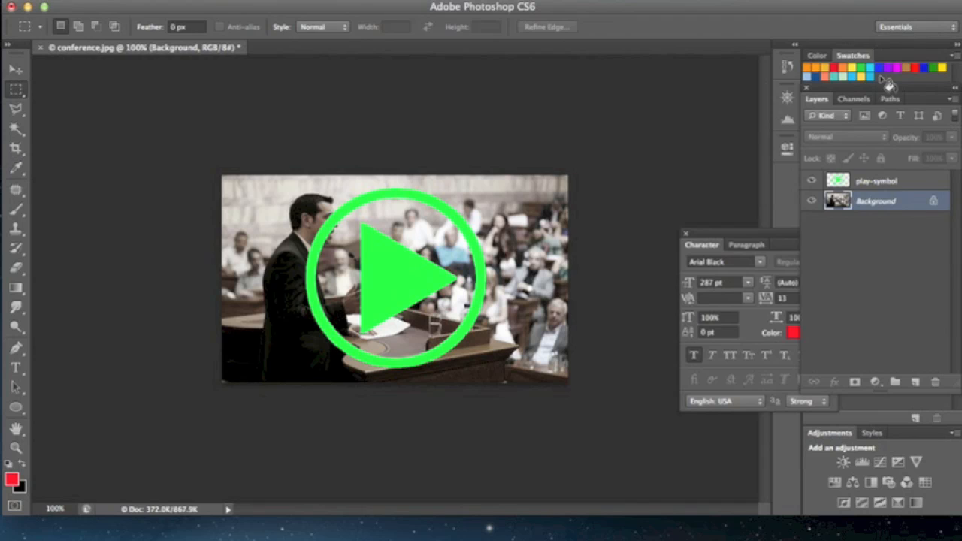
{"action": "mouse_move", "coordinate": [707, 200]}
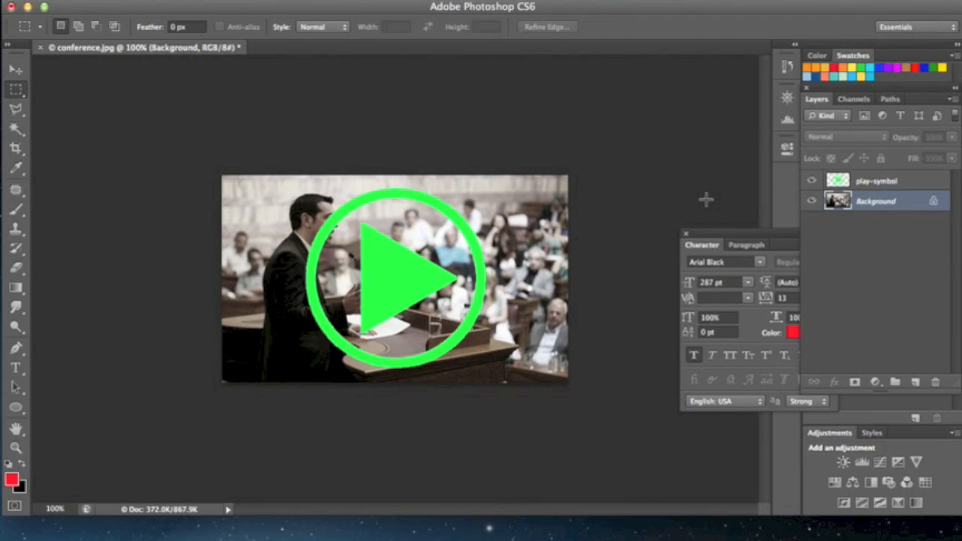
{"action": "mouse_move", "coordinate": [667, 244]}
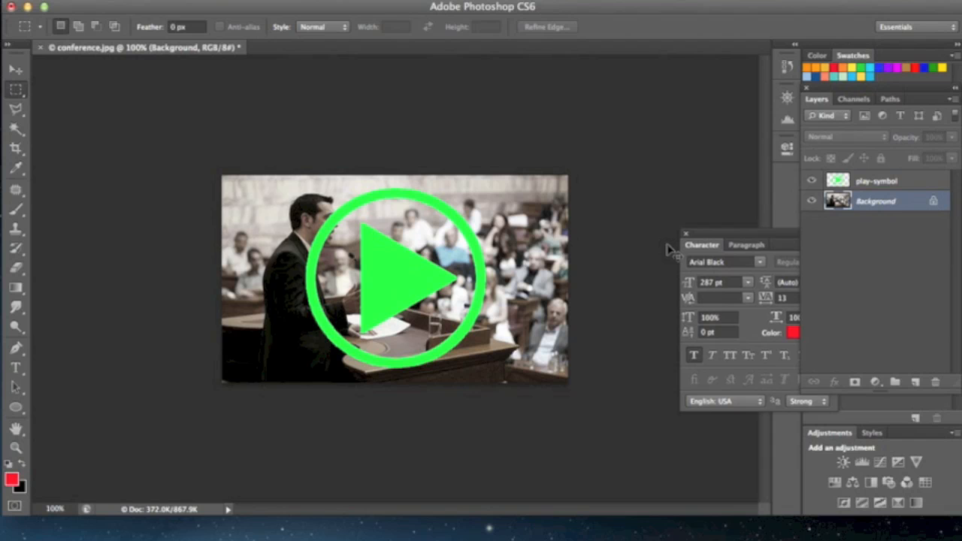
- Save the image as 'video link' in JPEG format
{"action": "key", "text": "shift+cmd+s"}
{"action": "type", "text": "video link.psd"}
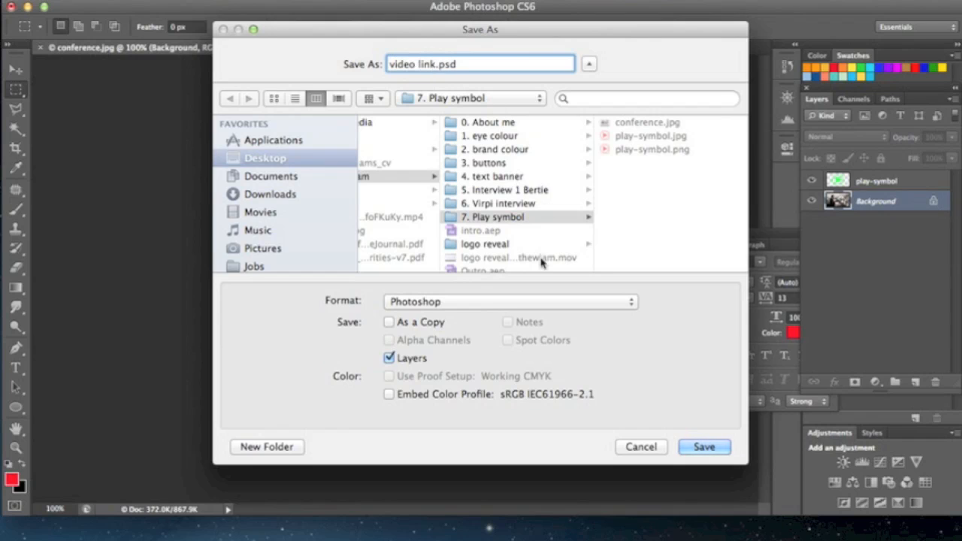
{"action": "left_click", "coordinate": [510, 301]}
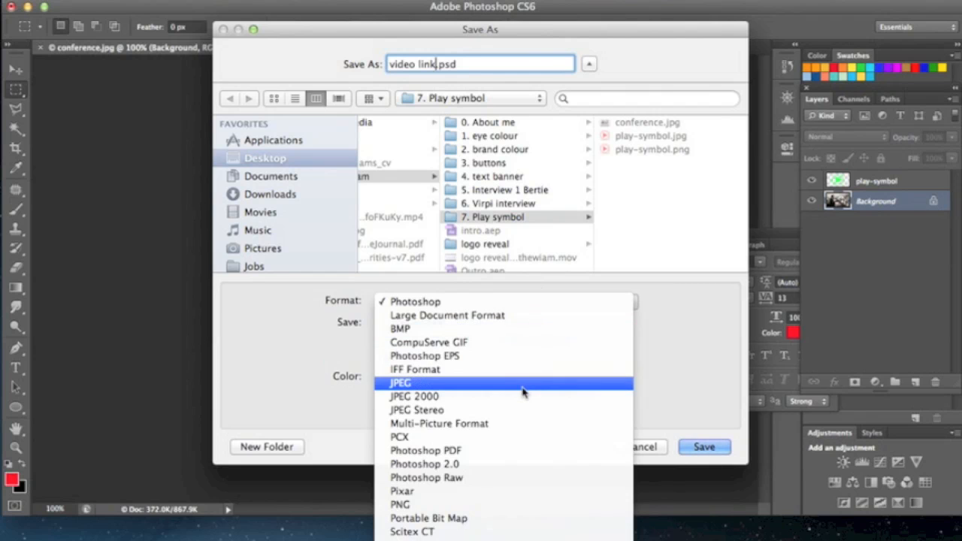
{"action": "left_click", "coordinate": [401, 383]}
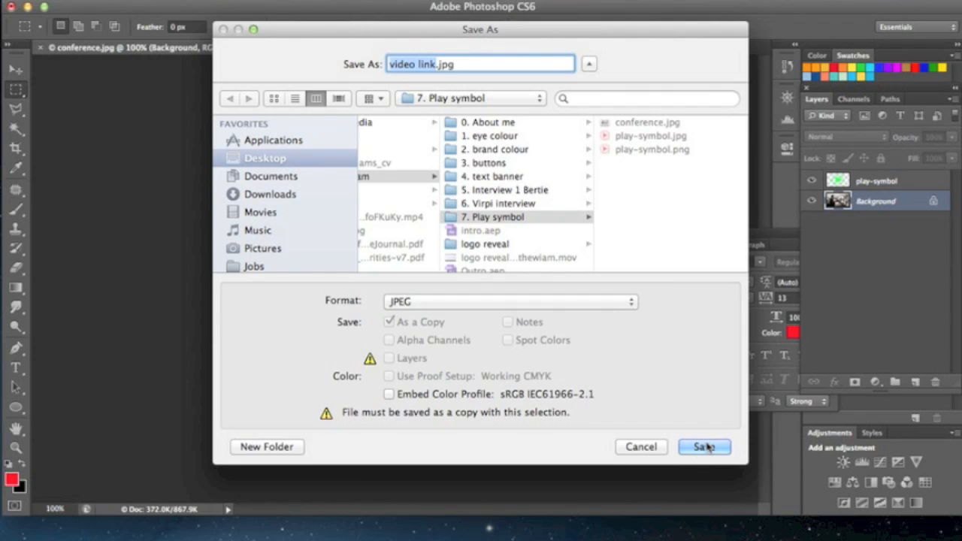
{"action": "left_click", "coordinate": [704, 447]}
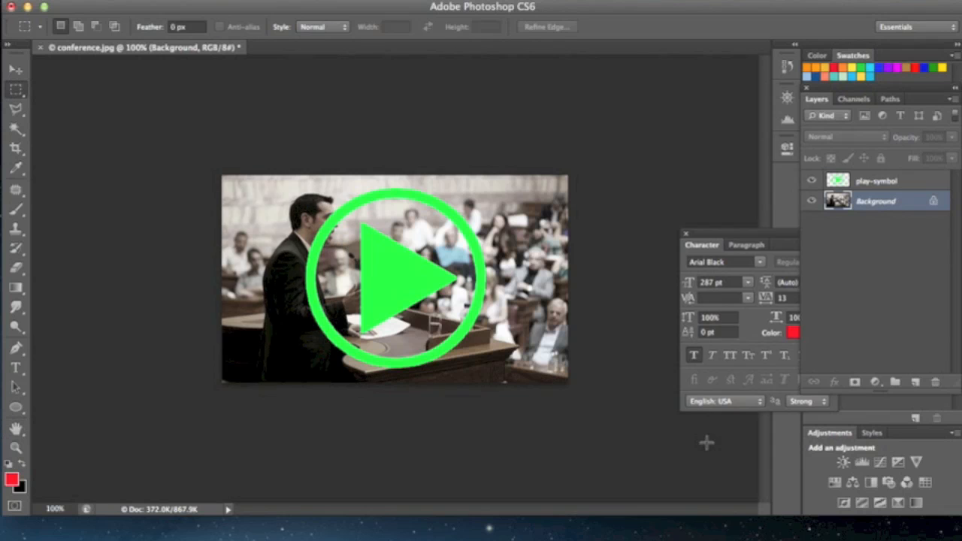